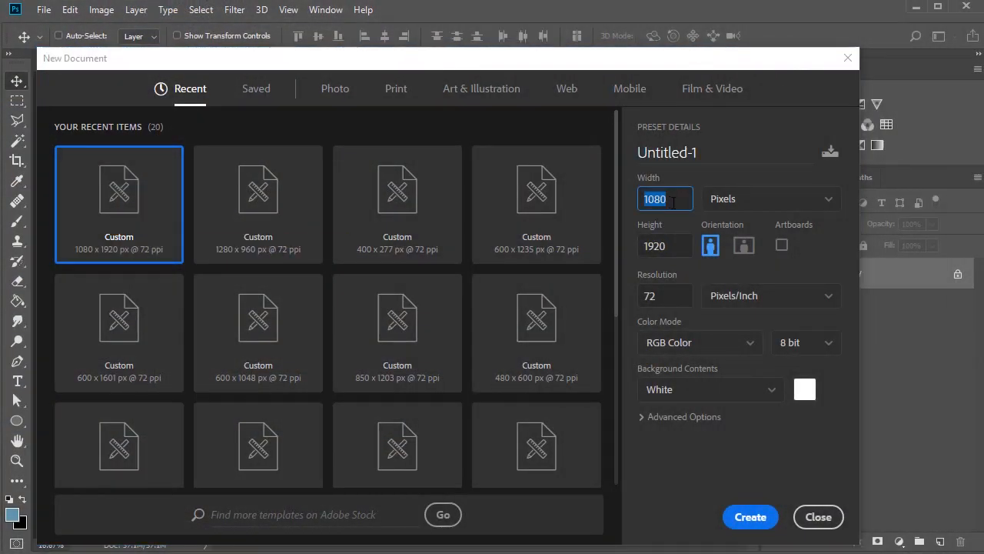
Step: Create a new white 1080 × 1920 px document at 72 ppi
left_click(664, 246)
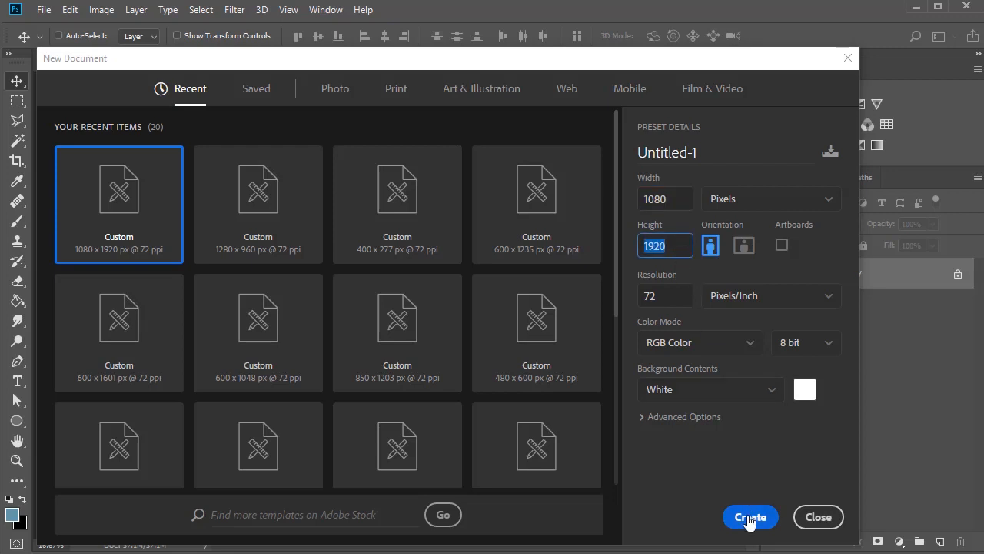
left_click(751, 517)
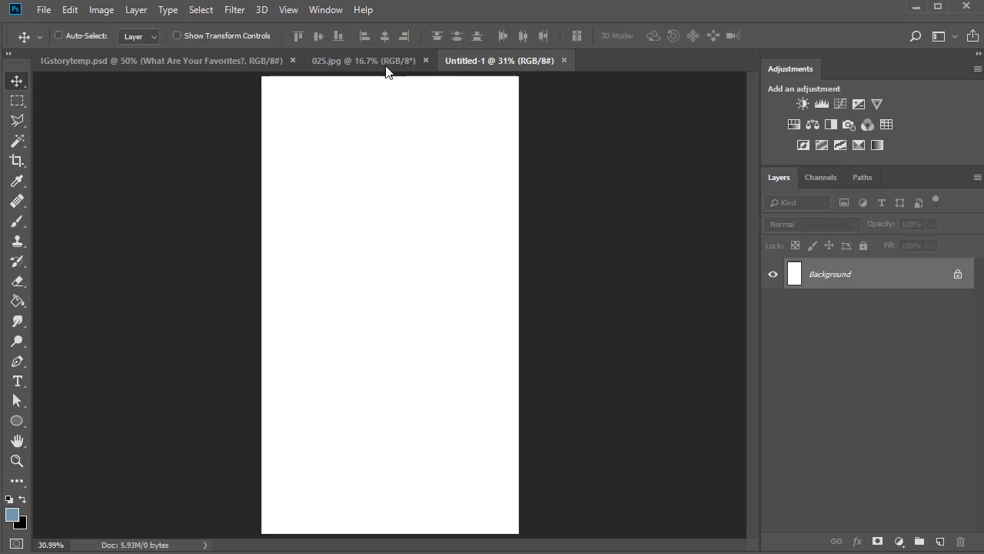
Step: Bring the 025.jpg watercolor stripe image into the new document as Layer 1 filling the canvas
left_click(362, 60)
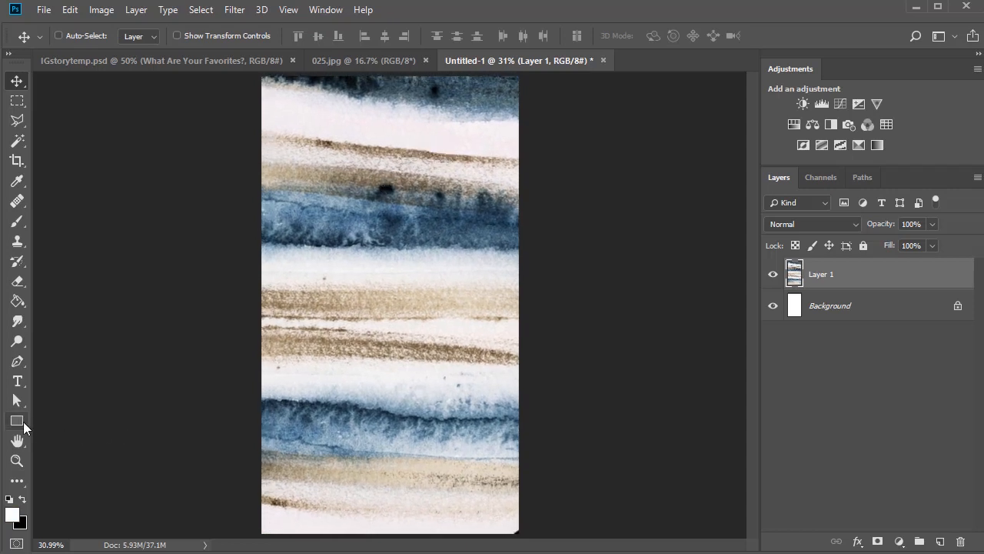
Step: Draw a large white rectangle inside the canvas margins, leaving a watercolor border
left_click_drag(284, 102, 496, 499)
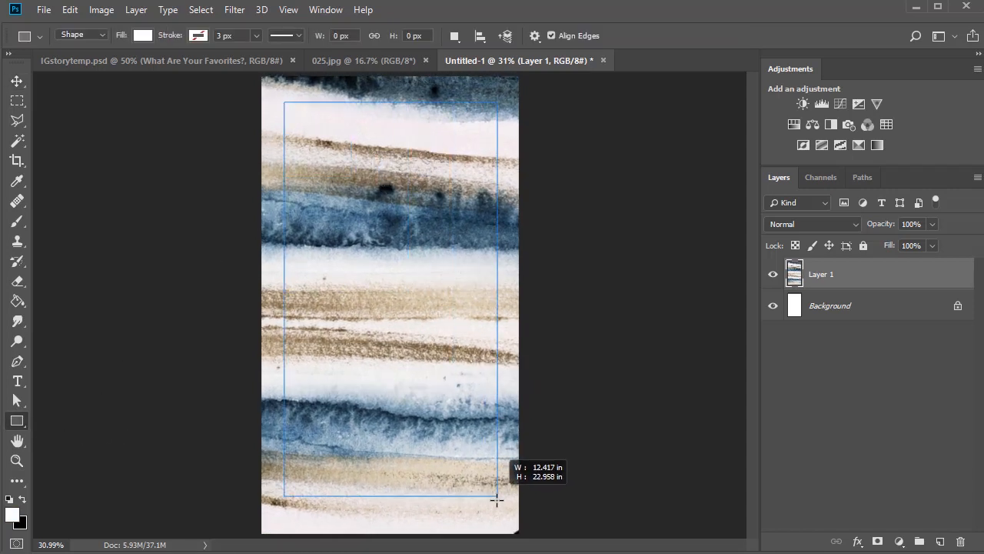
left_click_drag(285, 102, 495, 500)
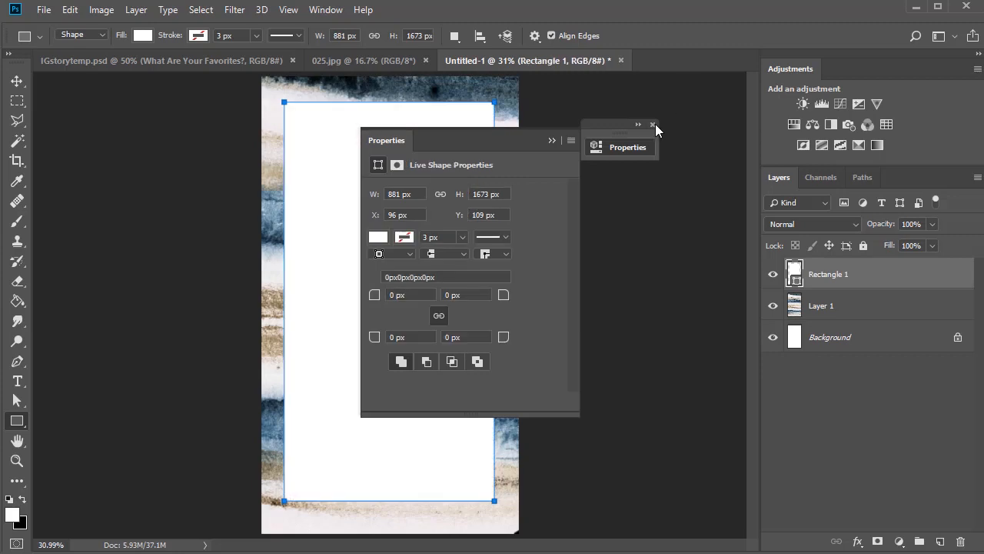
left_click(652, 125)
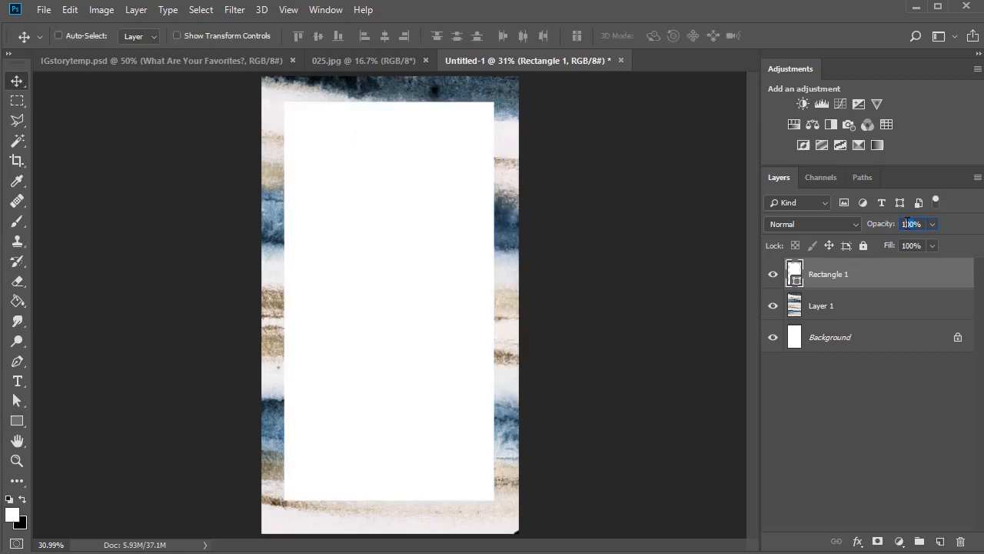